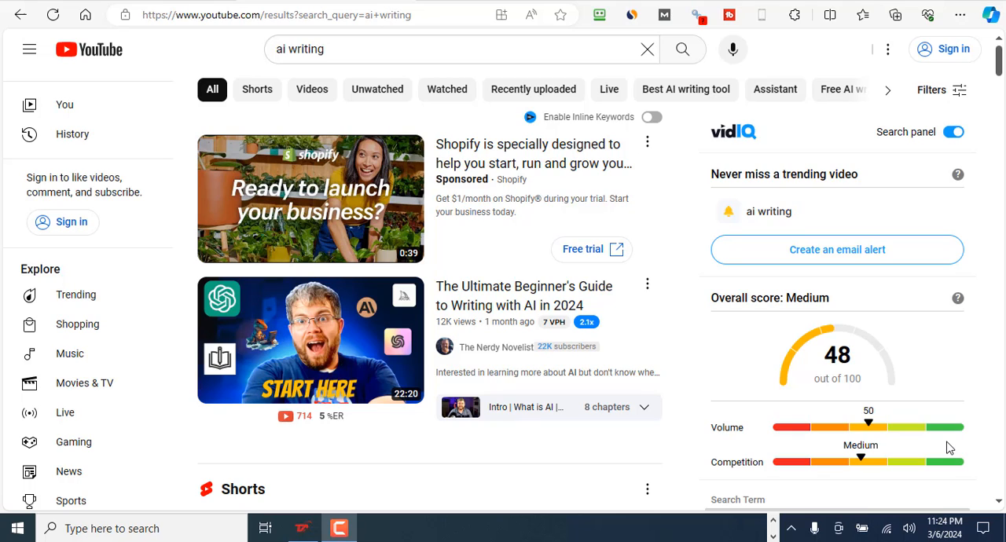
mouse_move(706, 299)
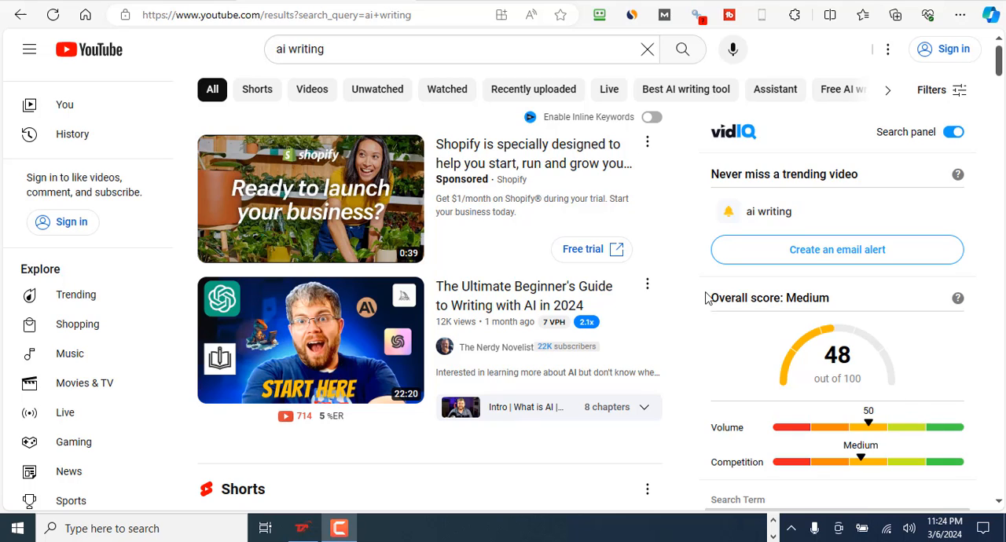
mouse_move(668, 283)
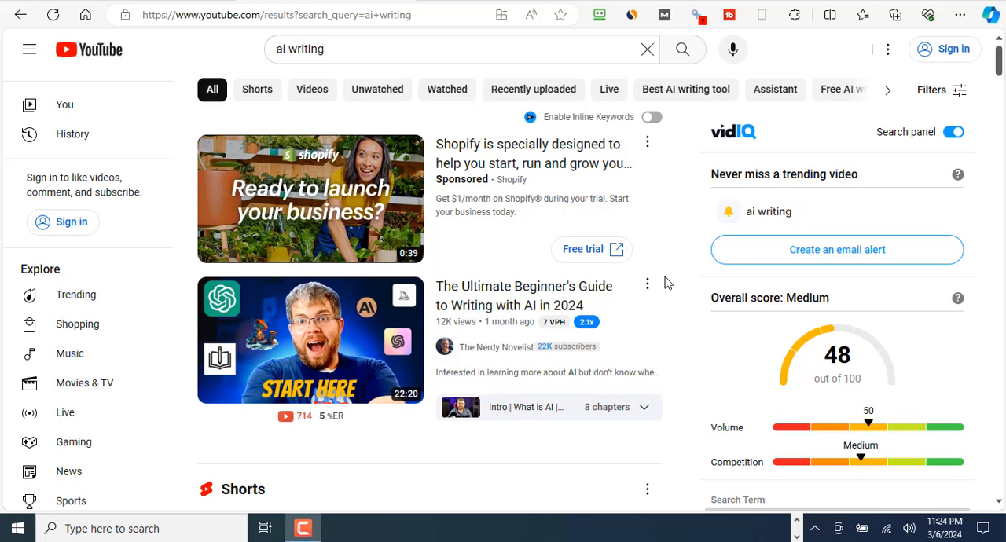
mouse_move(485, 307)
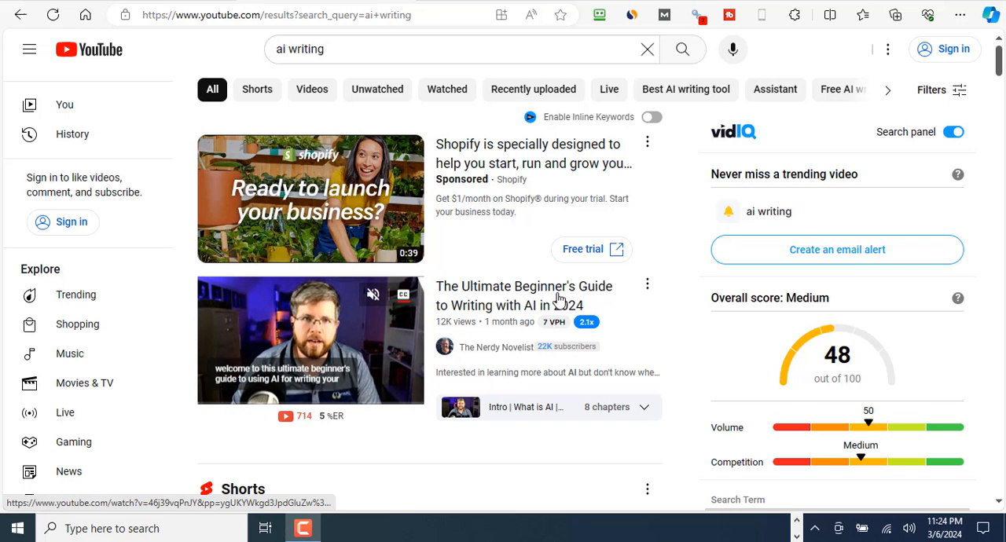
- Open 'The Ultimate Beginner's Guide to Writing with AI in 2024' and bring up the page context menu
left_click(311, 340)
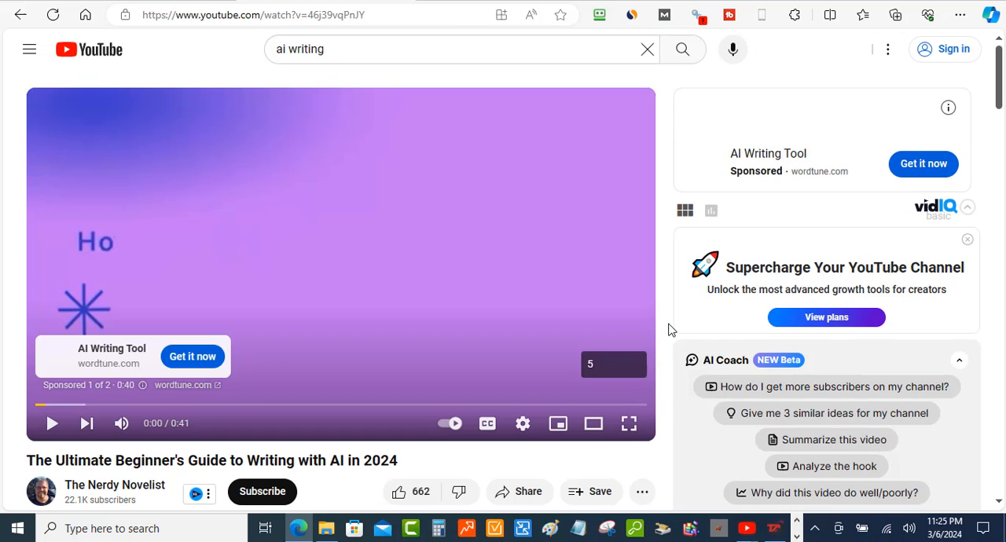
scroll("down", 3)
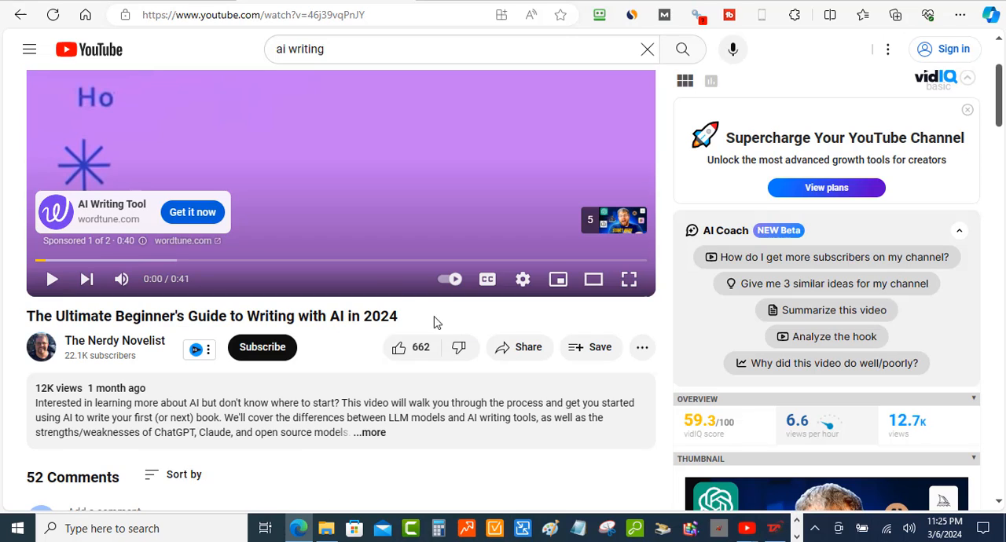
left_click(173, 475)
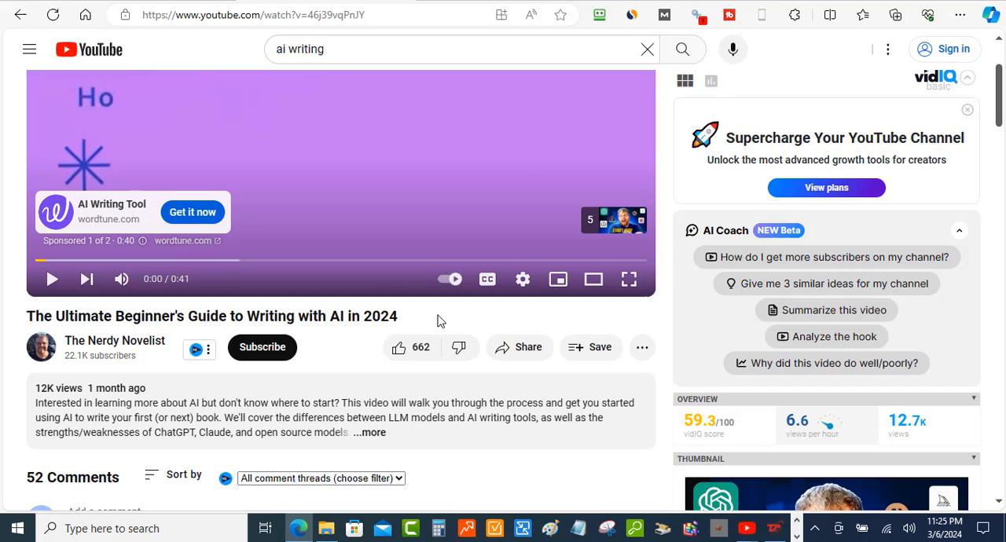
right_click(440, 321)
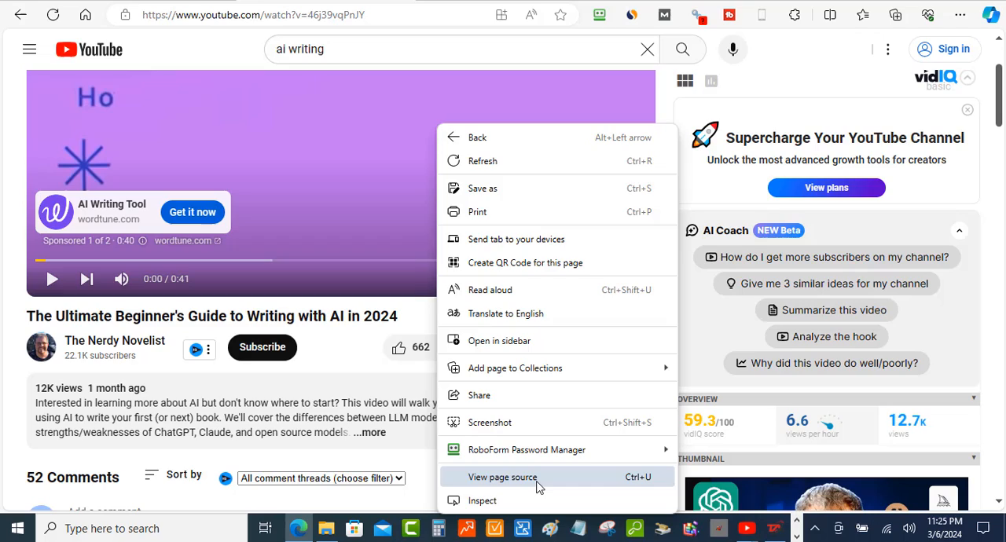
- View the video page's source and start a find-in-page search
left_click(503, 477)
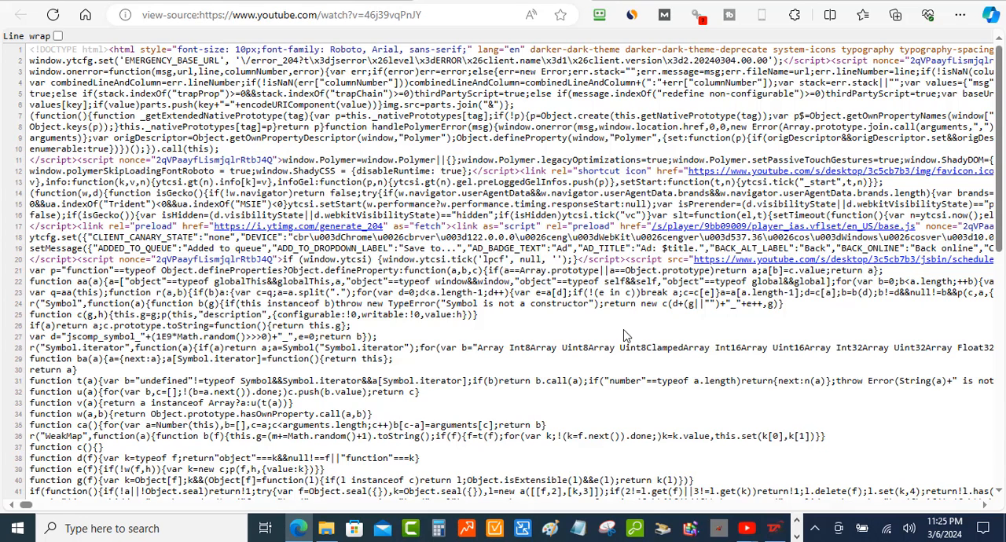
key("Ctrl+f")
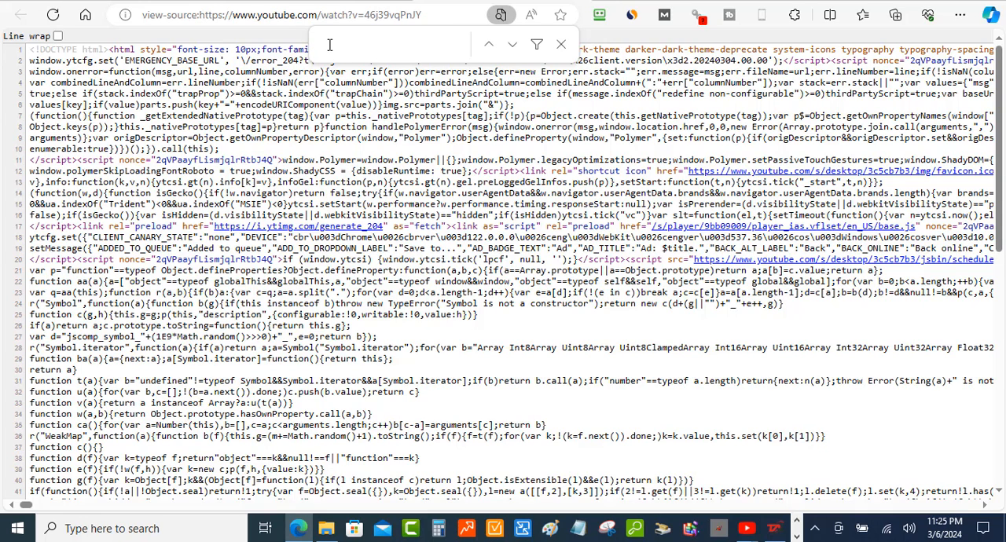
left_click(315, 44)
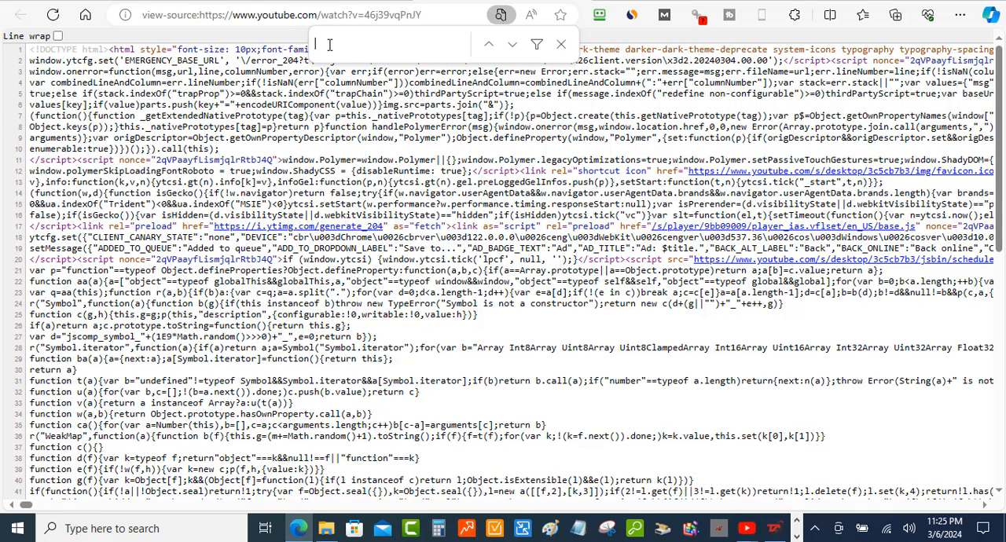
- Search the source for 'keyword' to locate the meta keywords tag with storytelling and novel-writing terms
type("keyword")
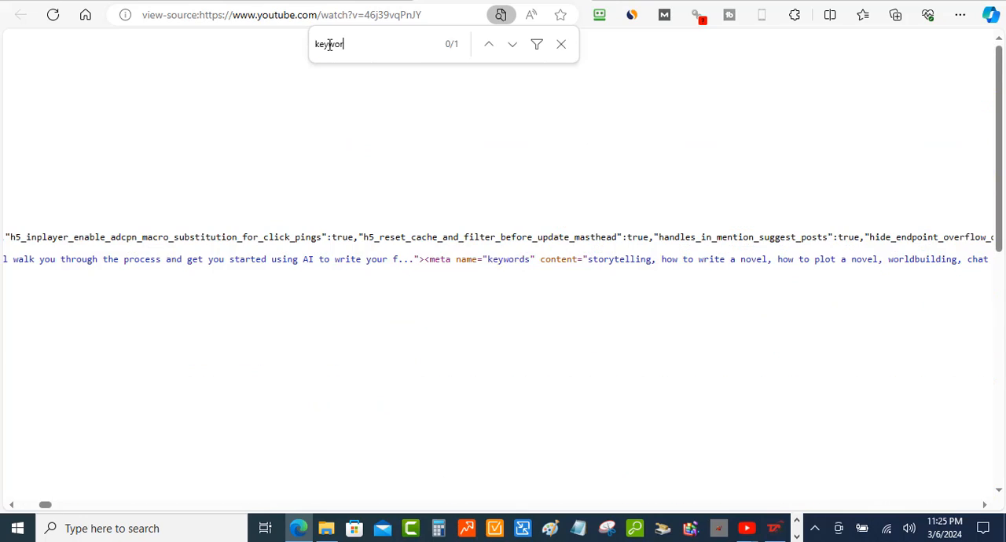
type("d")
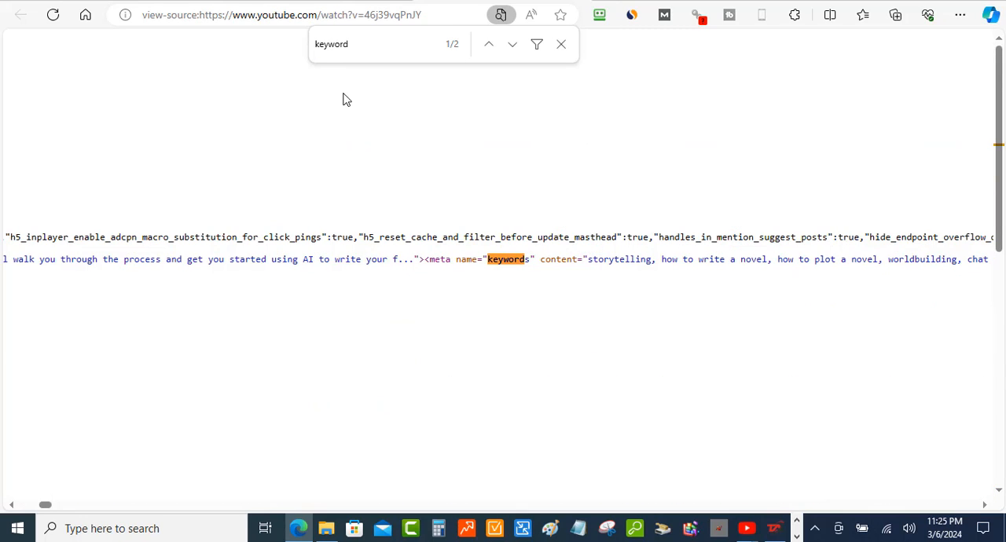
mouse_move(701, 319)
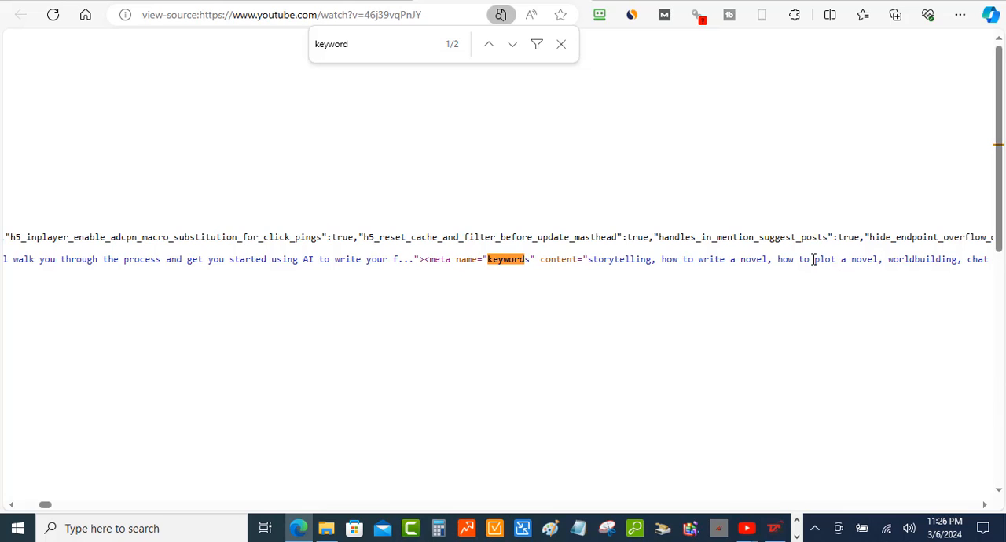
mouse_move(855, 275)
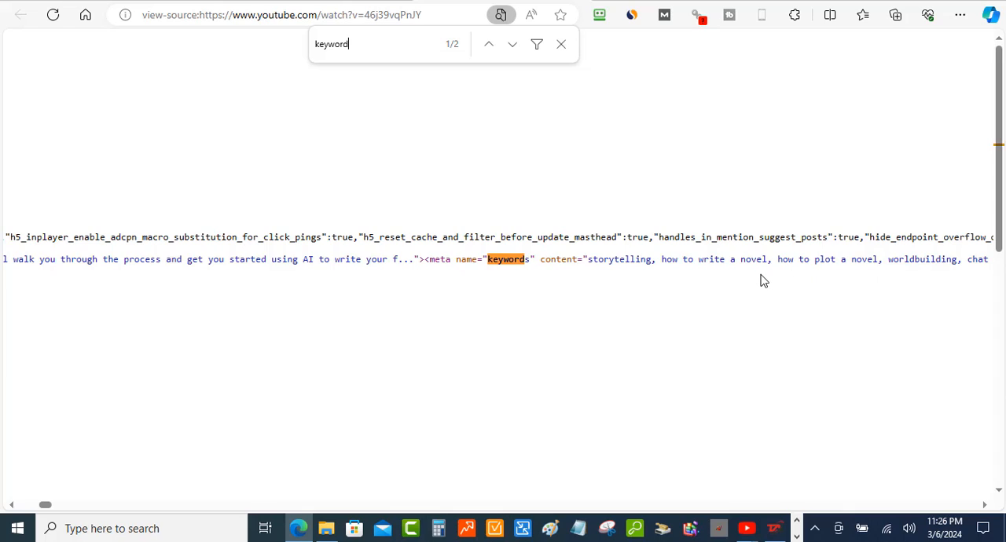
mouse_move(760, 283)
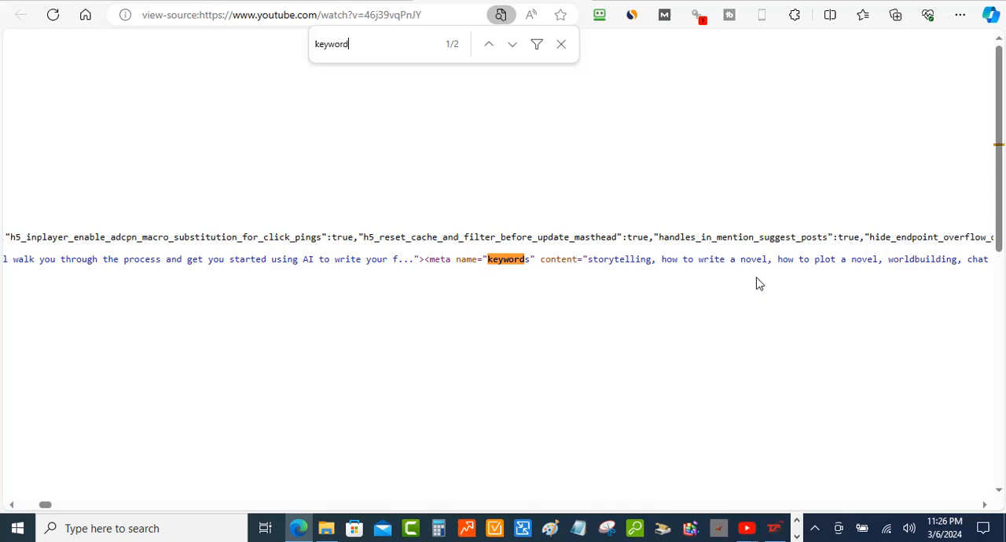
mouse_move(705, 275)
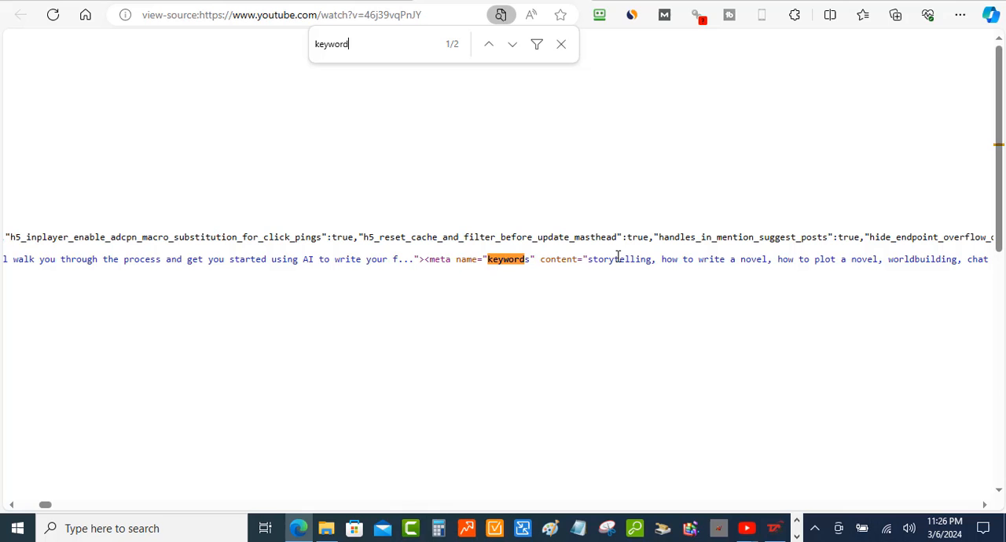
mouse_move(814, 506)
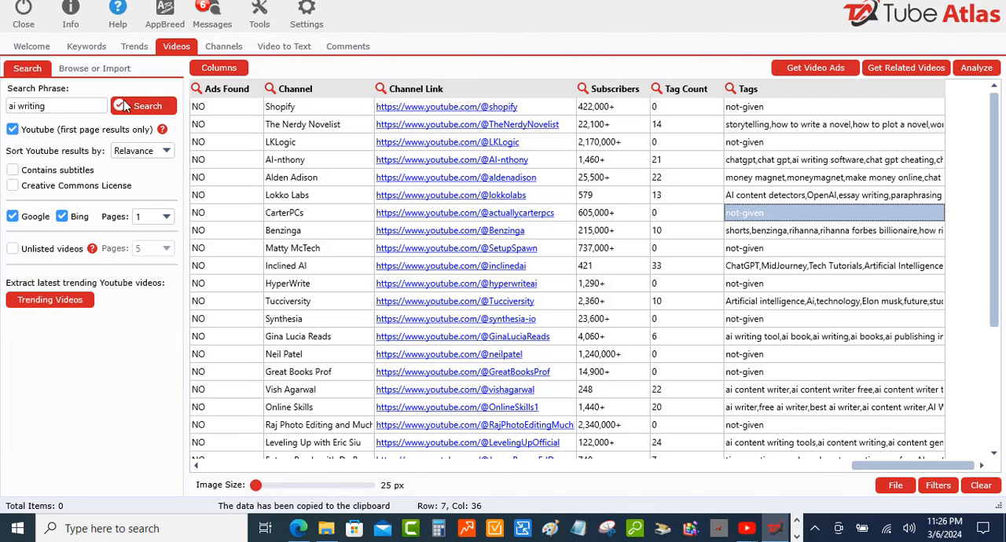
mouse_move(198, 92)
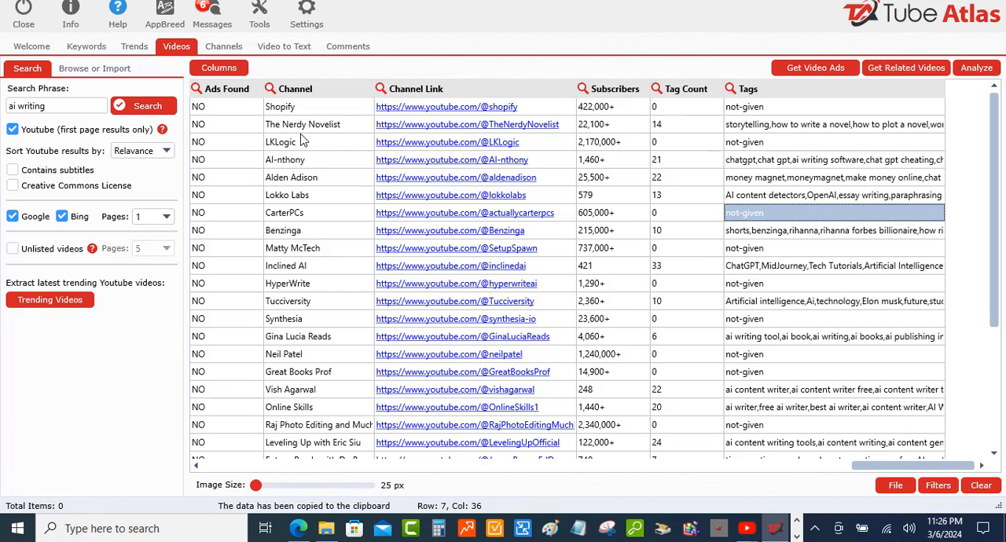
mouse_move(499, 140)
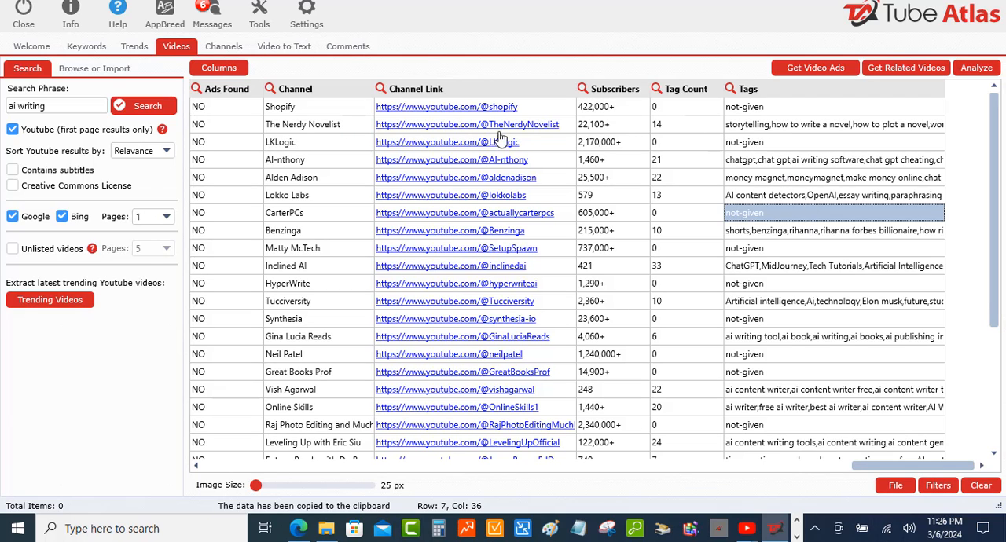
mouse_move(767, 103)
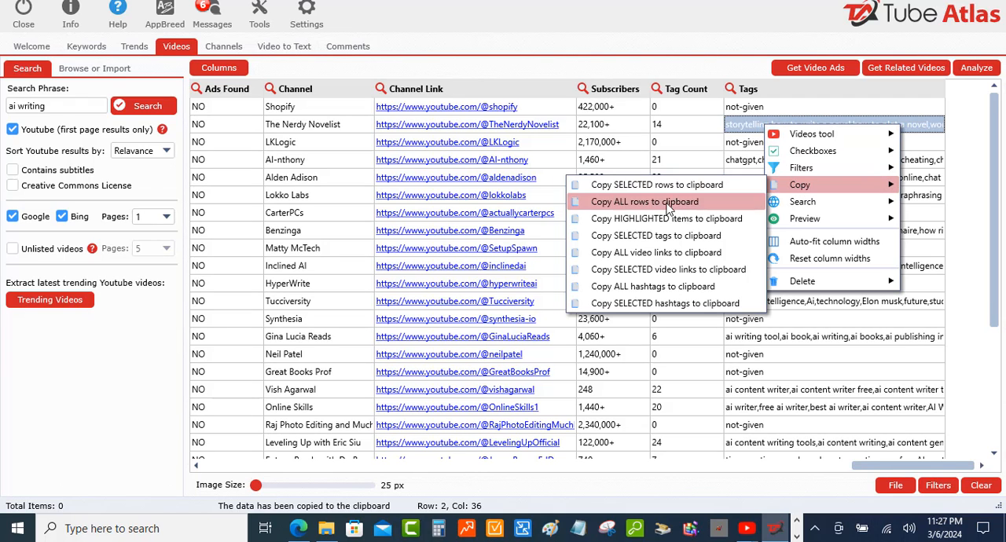
mouse_move(668, 219)
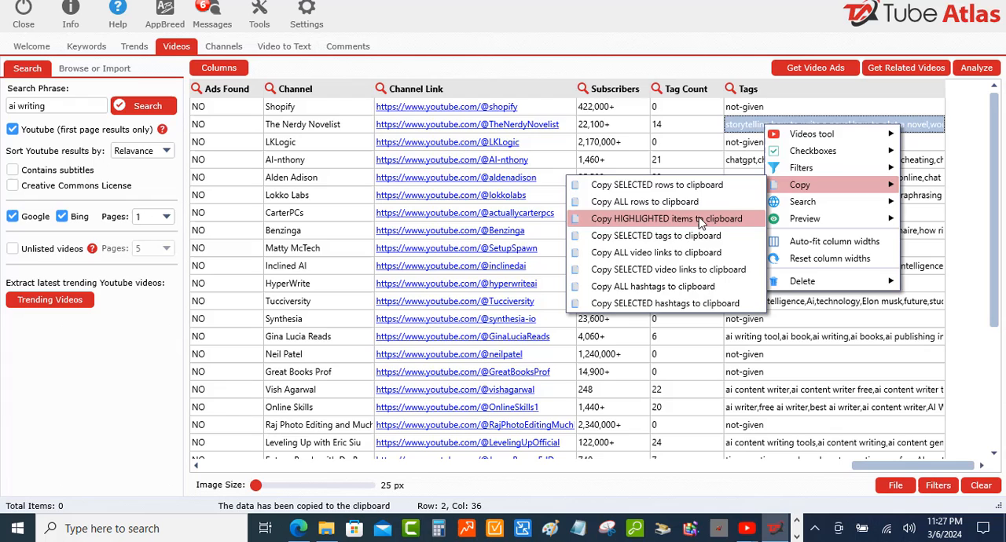
- Copy The Nerdy Novelist's highlighted video tags to the clipboard
left_click(666, 219)
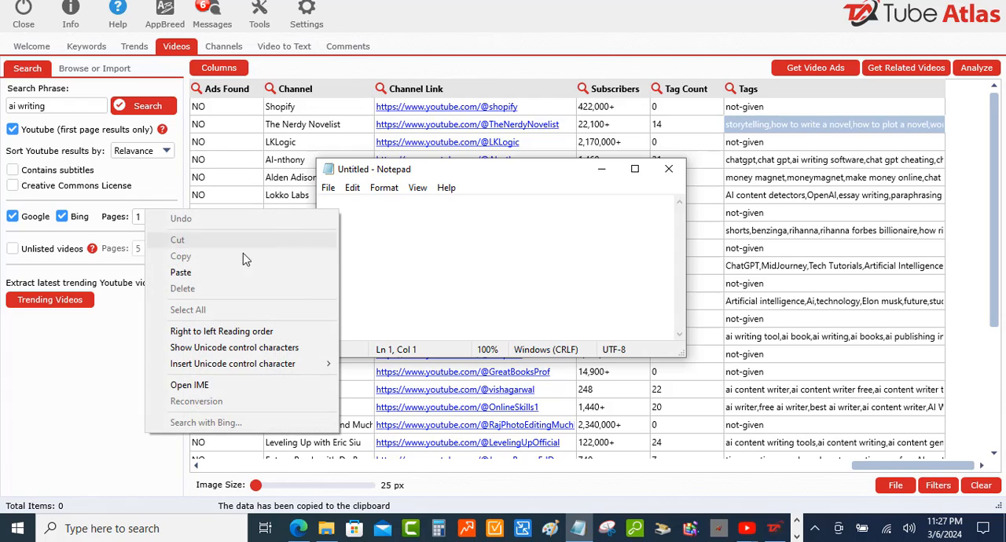
mouse_move(181, 272)
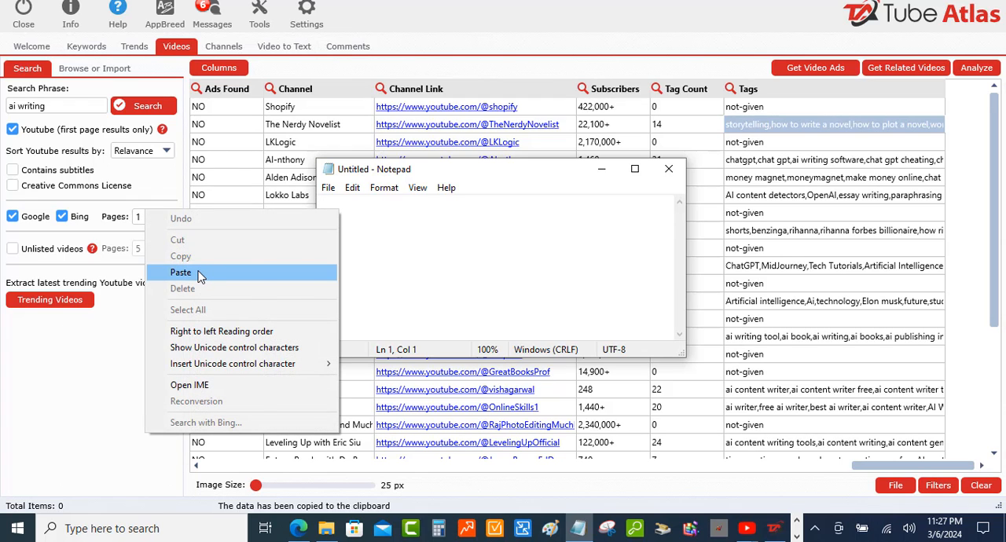
- Paste The Nerdy Novelist's tags (storytelling, how to write a novel, ...) into the Notepad note
left_click(180, 272)
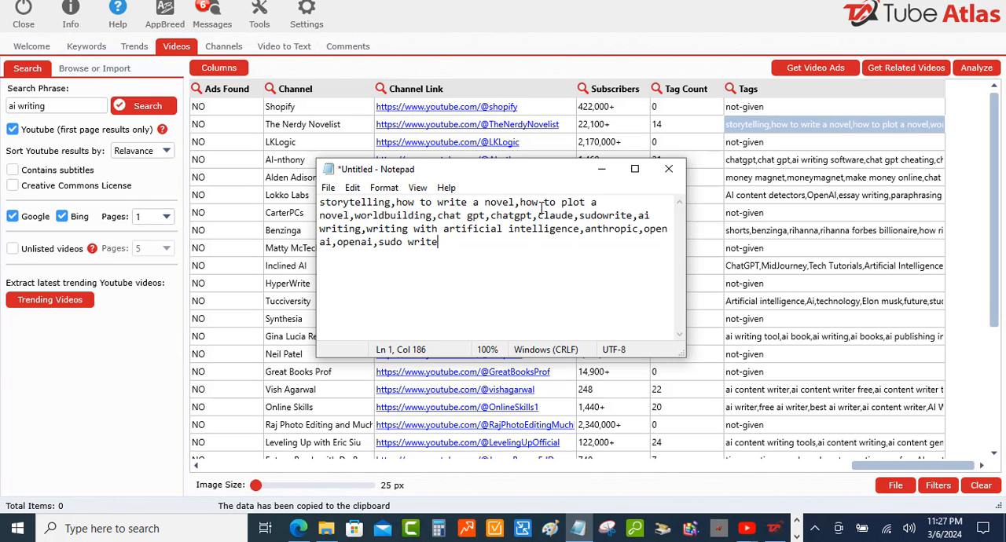
mouse_move(487, 326)
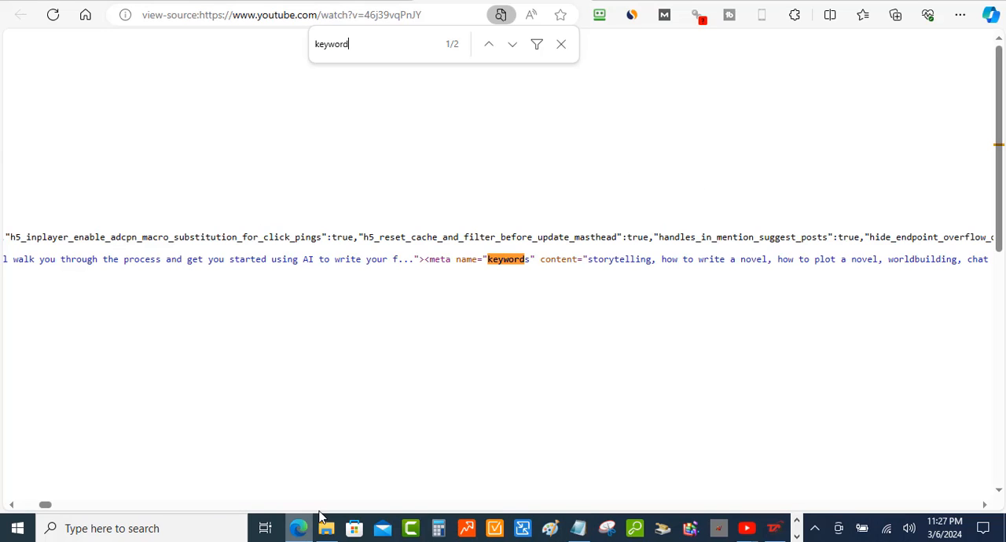
mouse_move(673, 261)
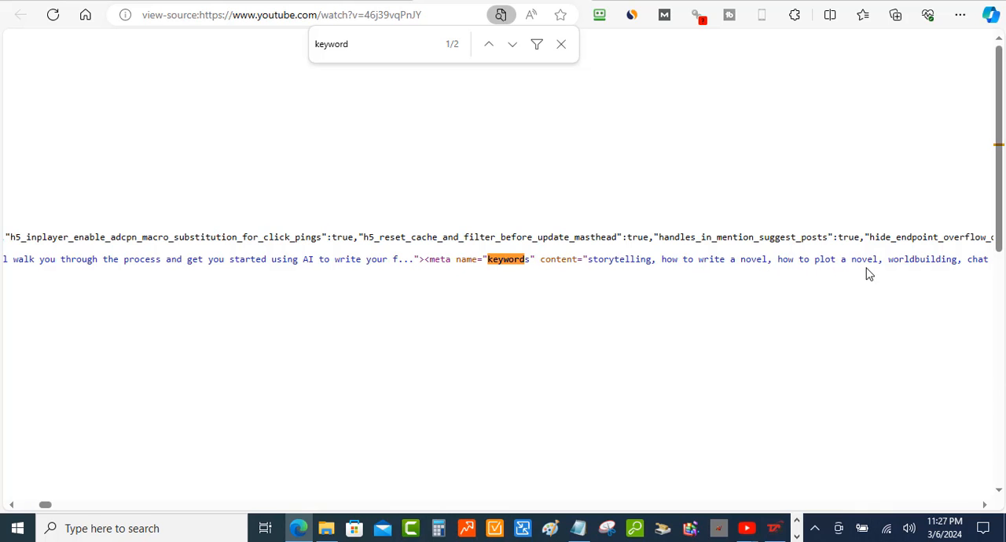
mouse_move(782, 511)
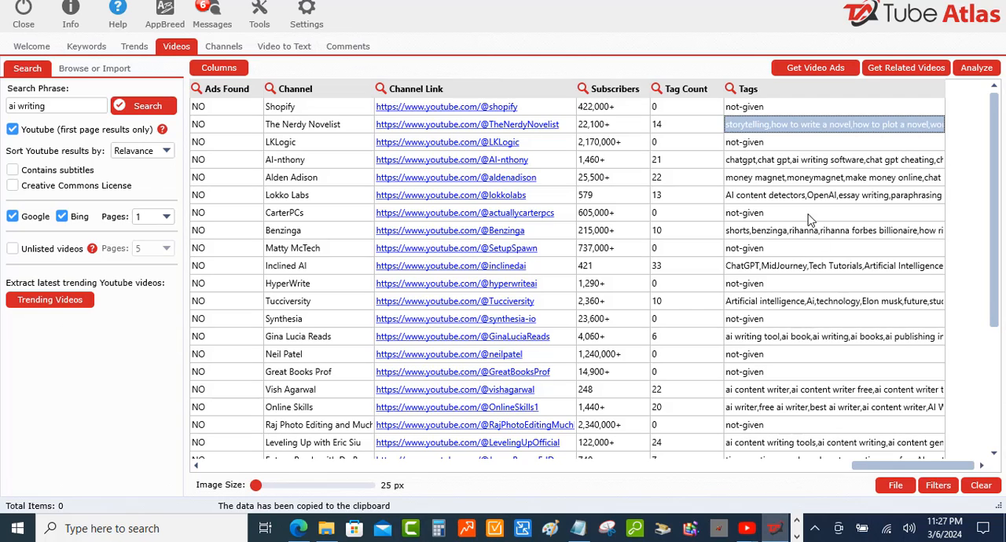
mouse_move(810, 213)
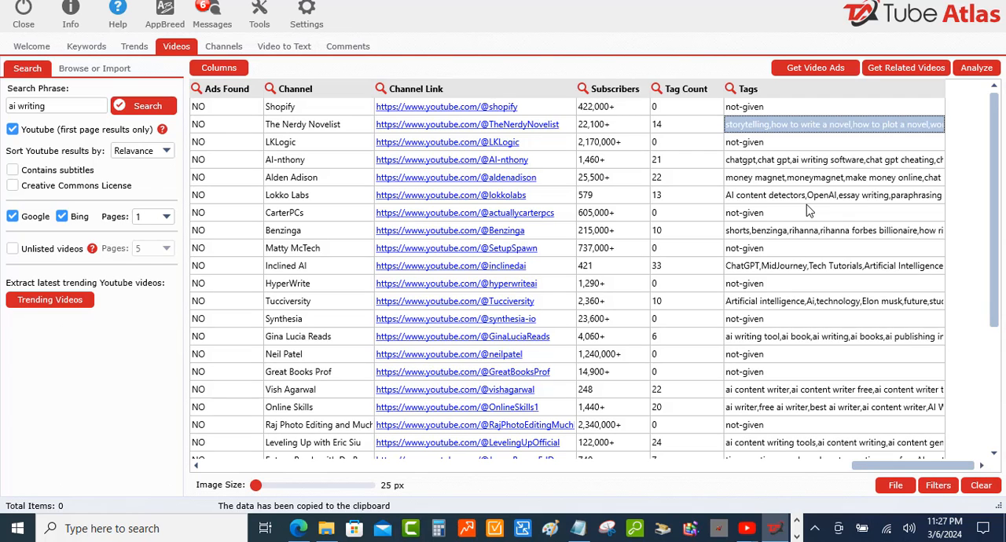
mouse_move(572, 179)
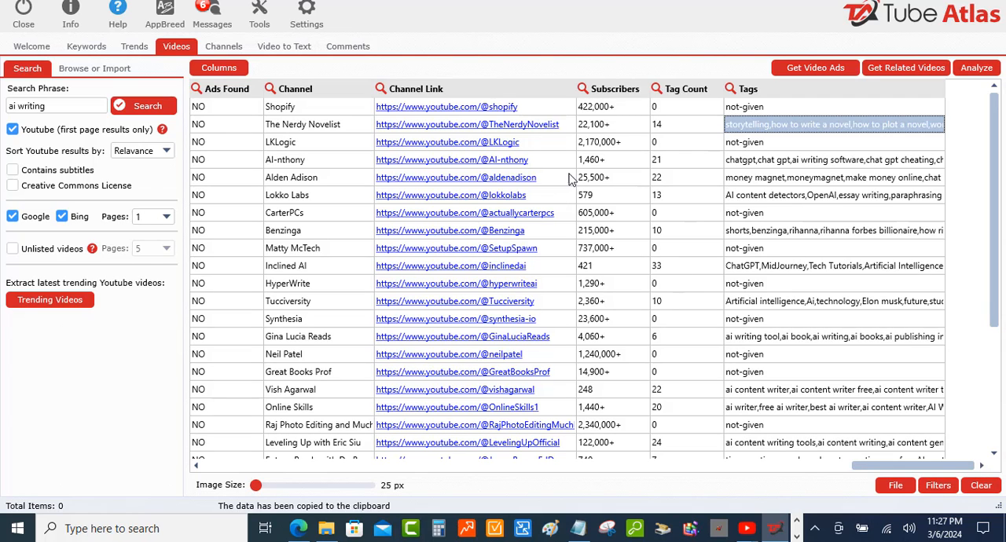
mouse_move(753, 211)
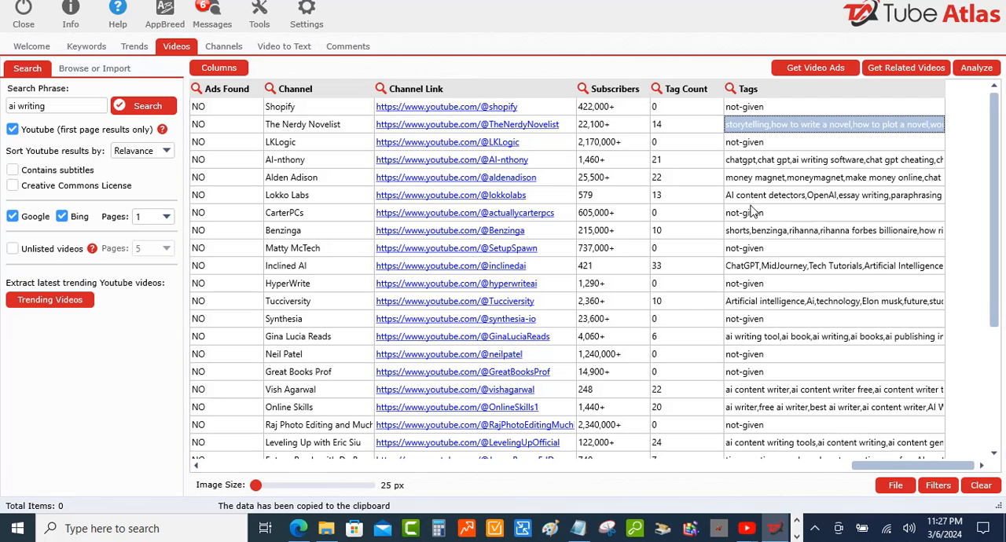
mouse_move(800, 185)
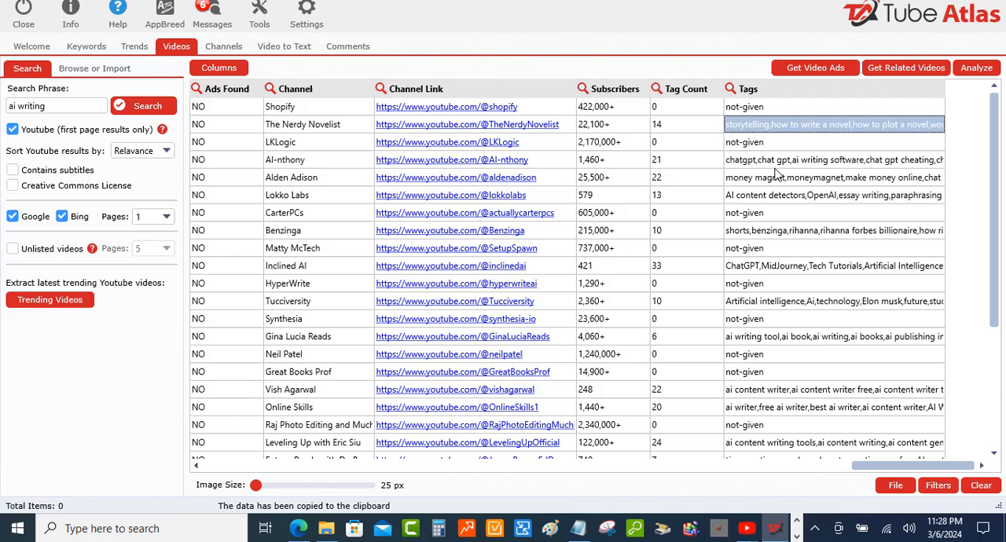
mouse_move(786, 165)
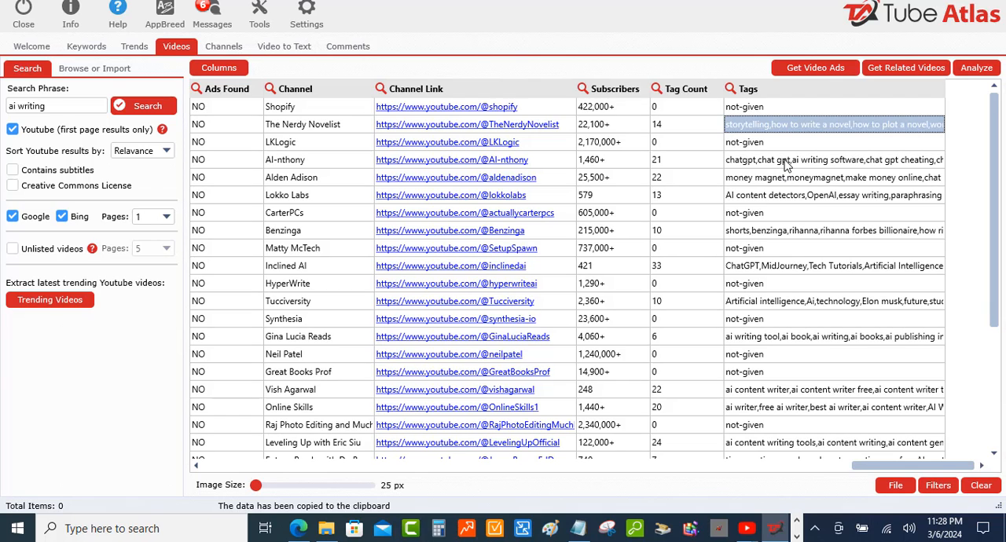
- Add the Lokko Labs Tags cell to the highlighted cells alongside The Nerdy Novelist
left_click(833, 195)
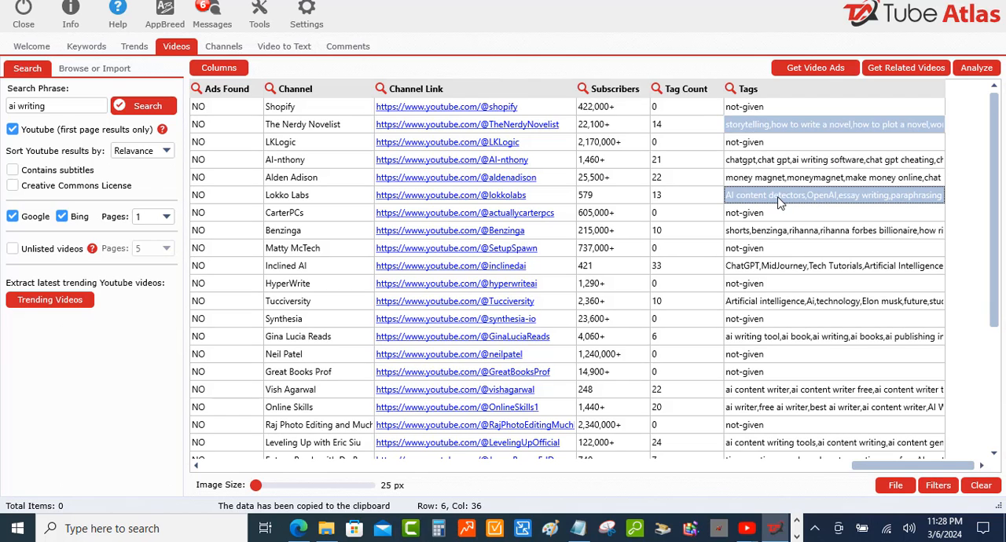
- Highlight AI-nthony and more videos' Tags cells and bring up the copy options for them
left_click(833, 160)
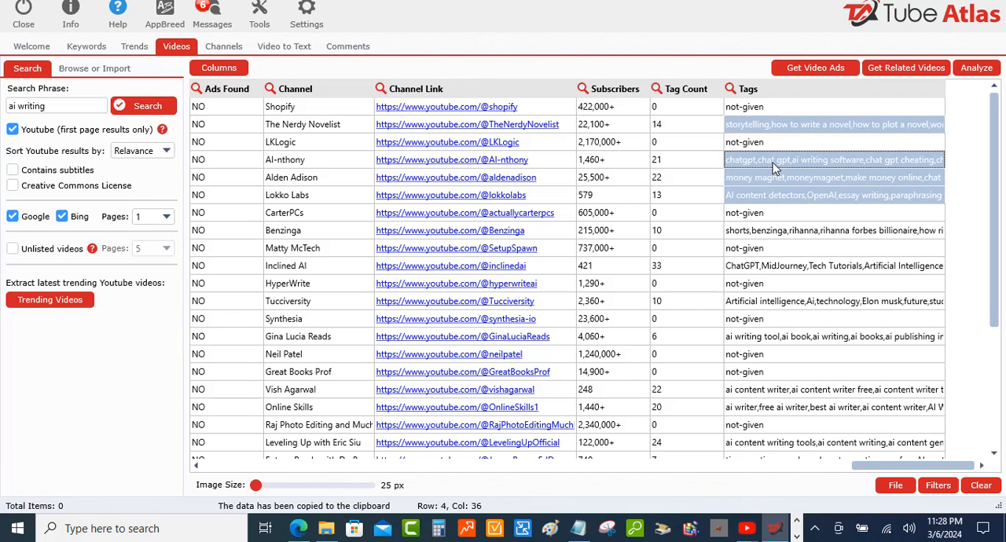
left_click(833, 266)
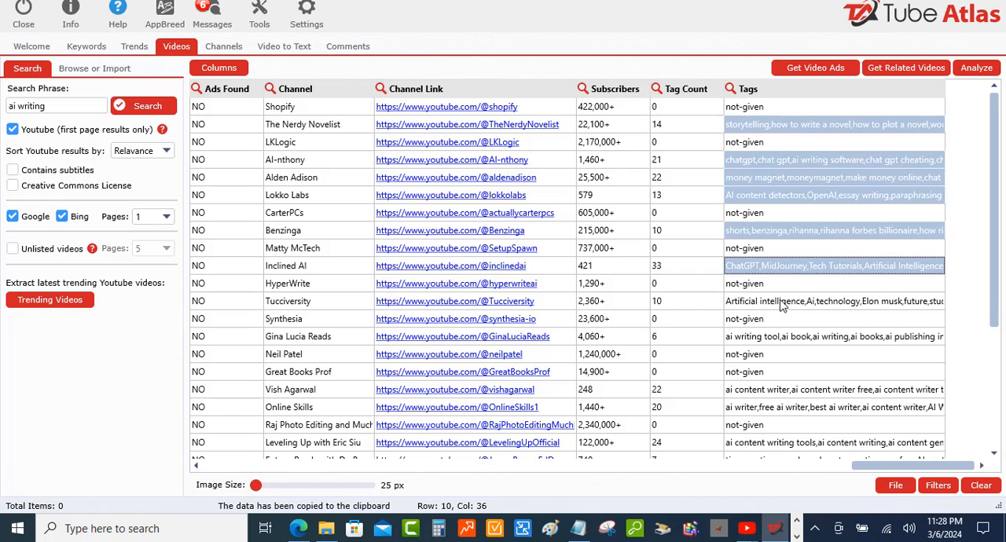
mouse_move(777, 306)
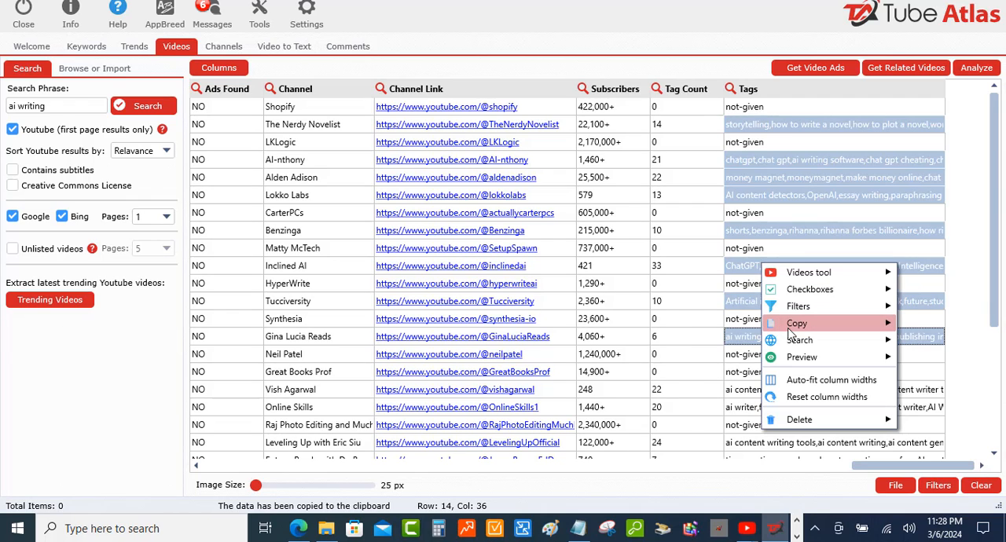
left_click(797, 324)
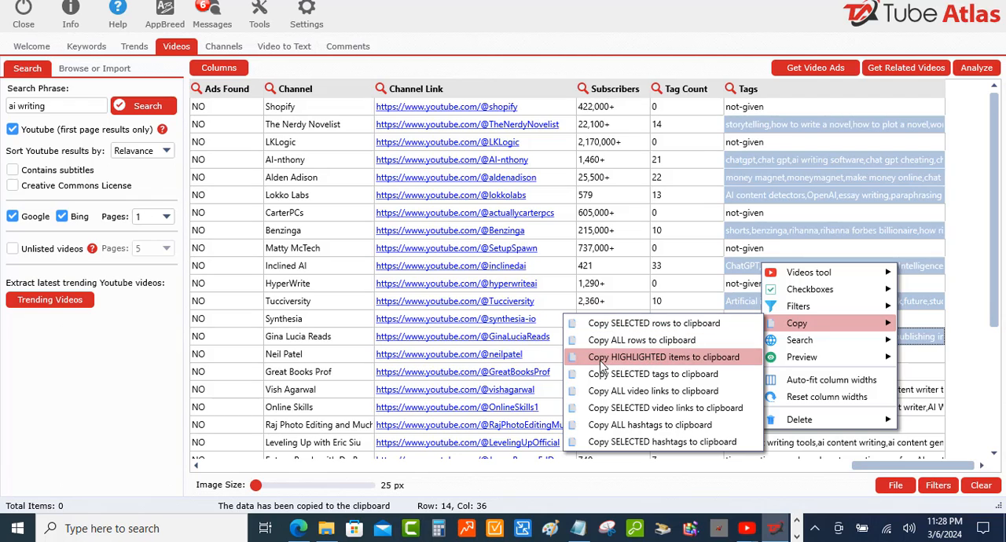
mouse_move(657, 358)
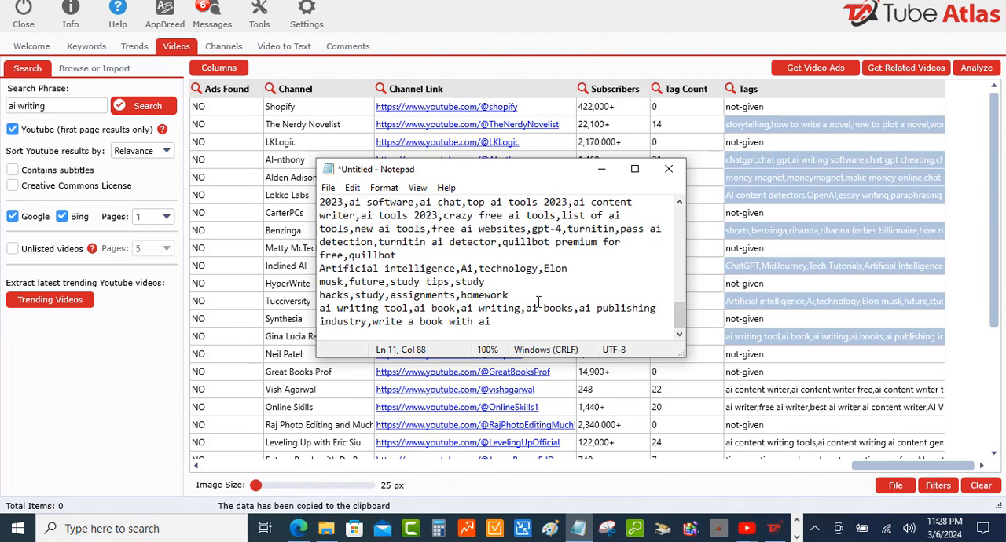
- Scroll through the pasted tag lists from many videos in Notepad
scroll("down", 3)
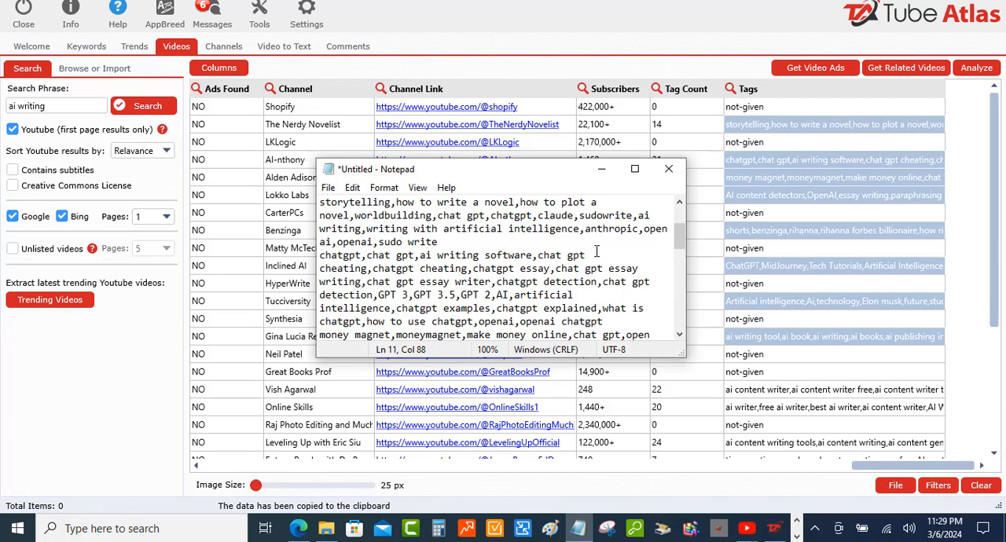
mouse_move(396, 278)
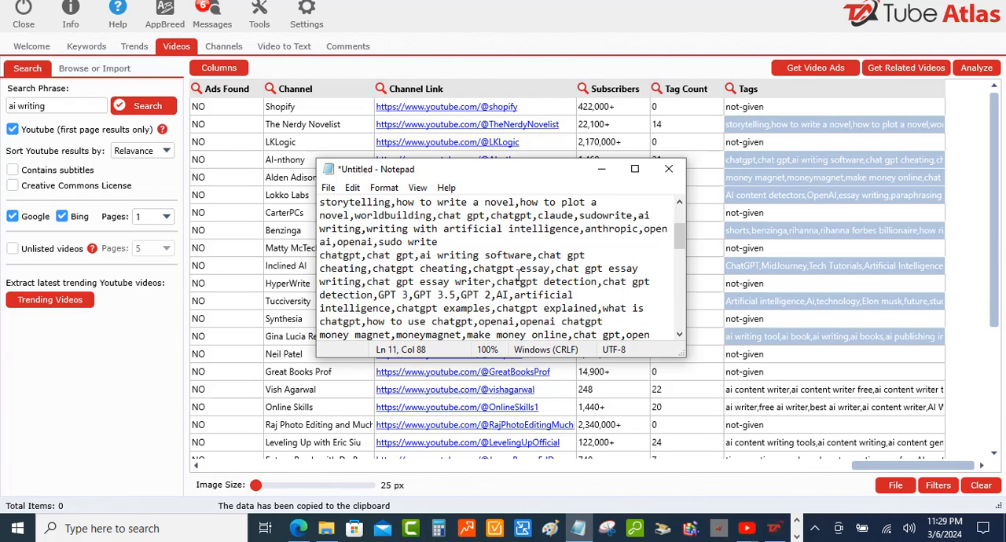
scroll("down", 3)
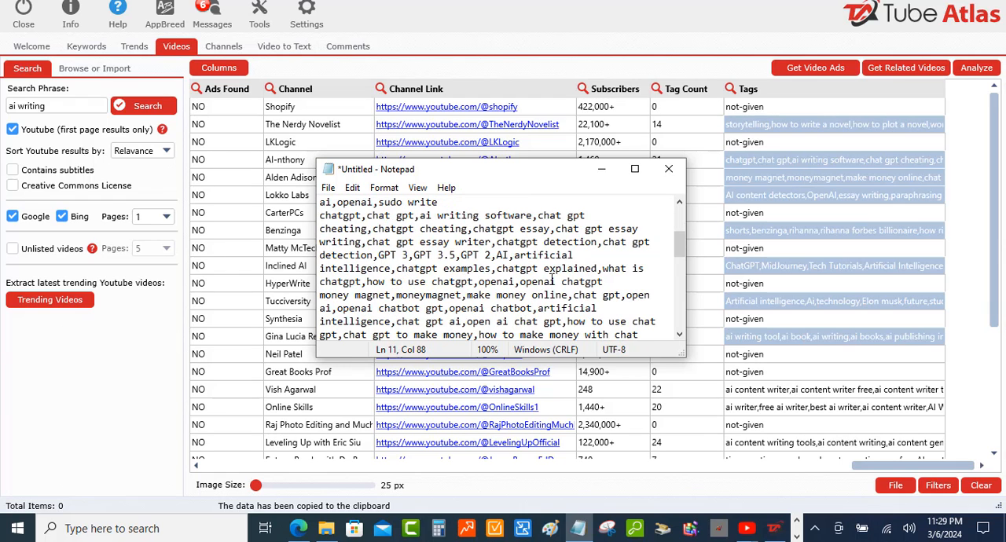
scroll("down", 3)
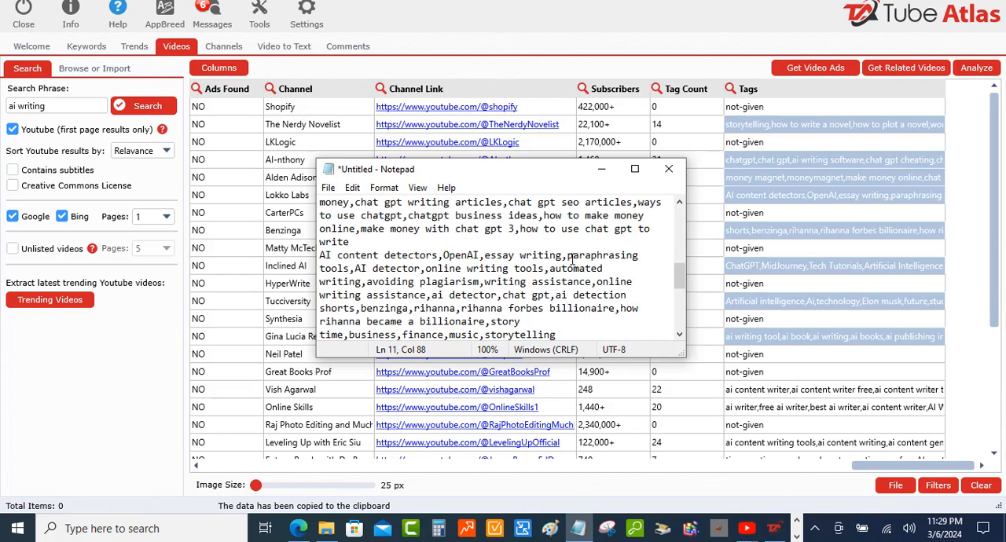